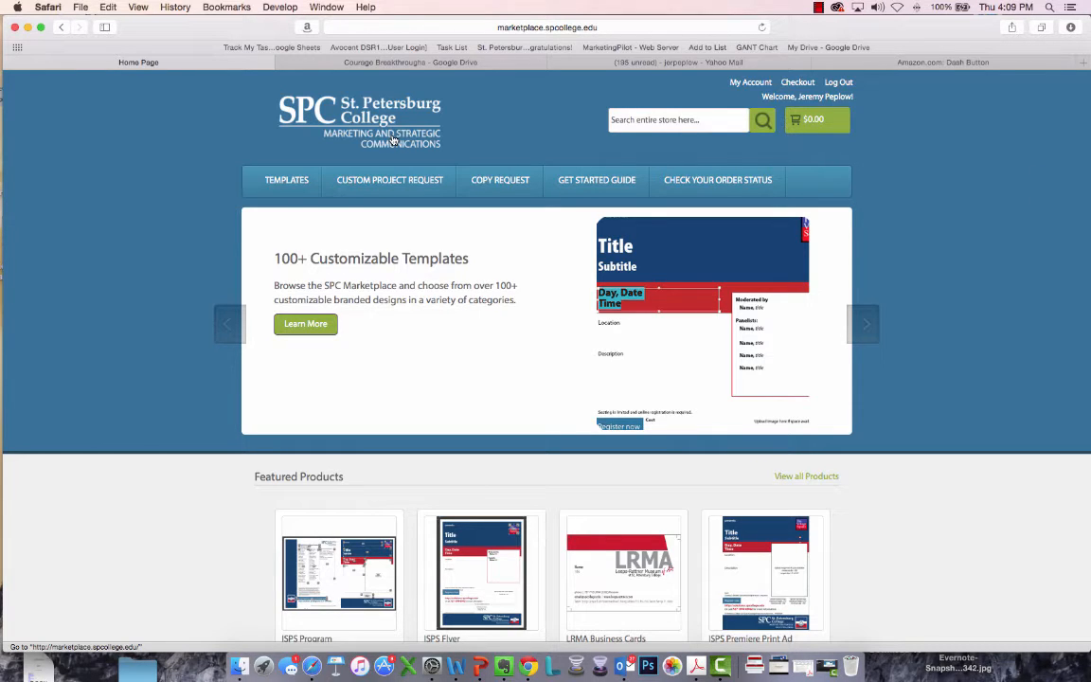
mouse_move(390, 140)
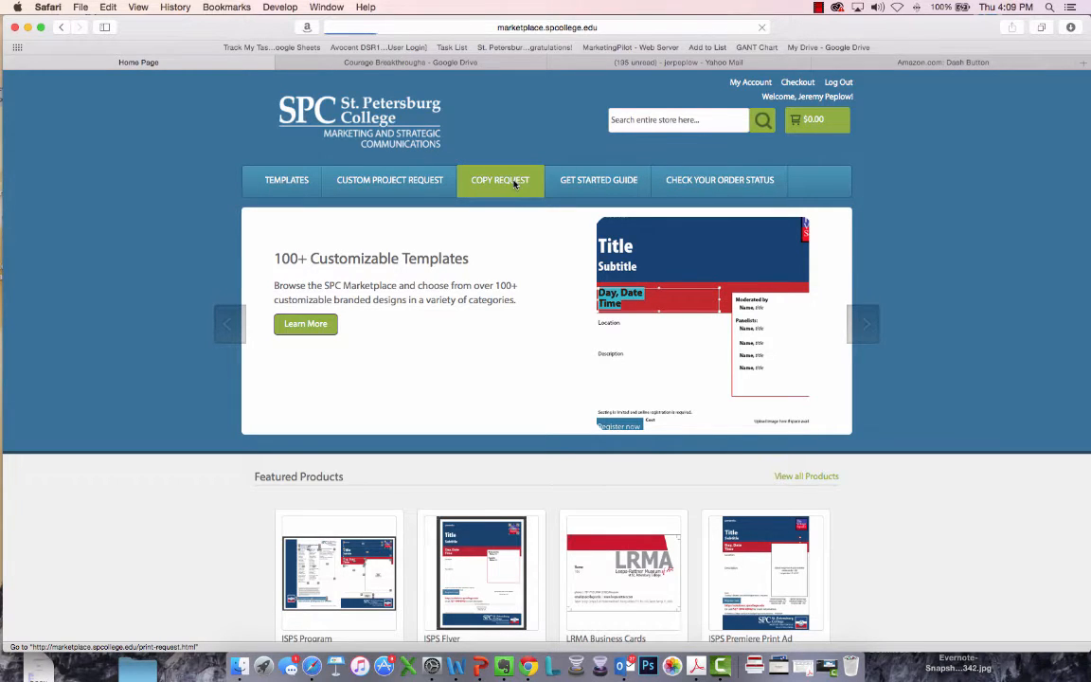
Open Custom Printing Request from Copy Request and bring its upload, printing, binding and staple options into view.
click(500, 180)
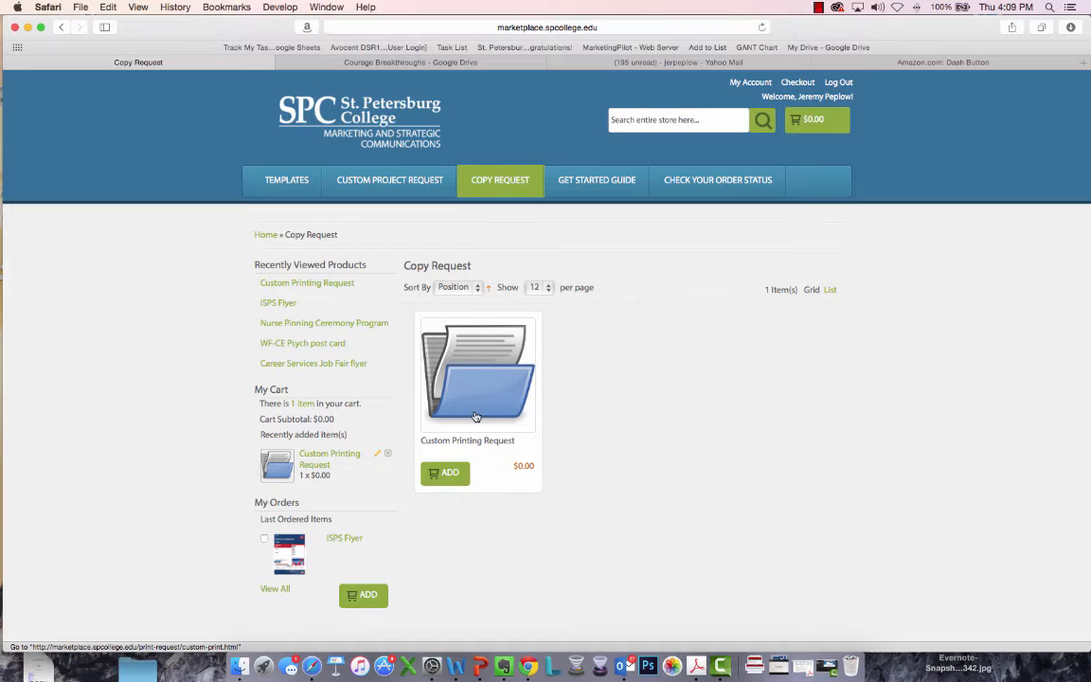
click(477, 375)
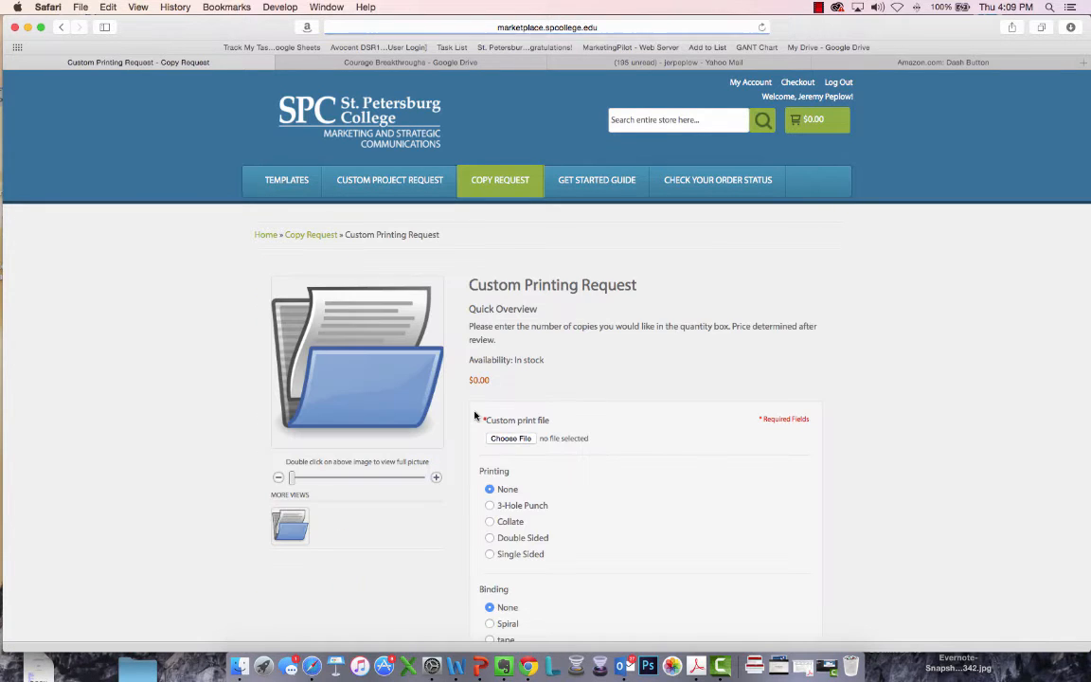
scroll(down, 3)
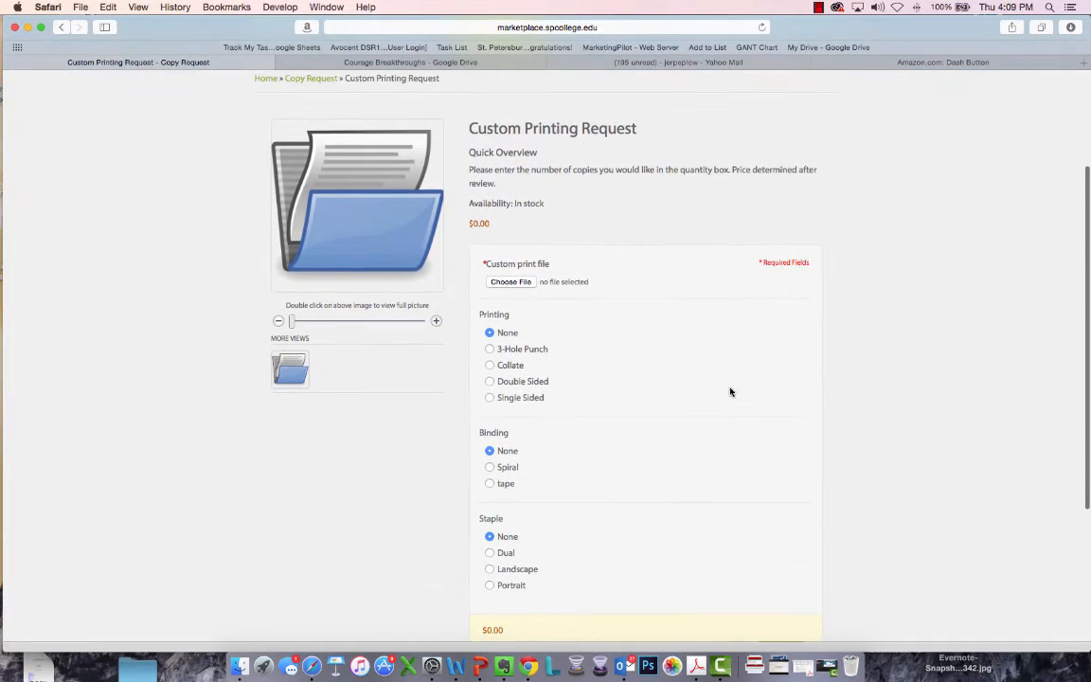
scroll(down, 3)
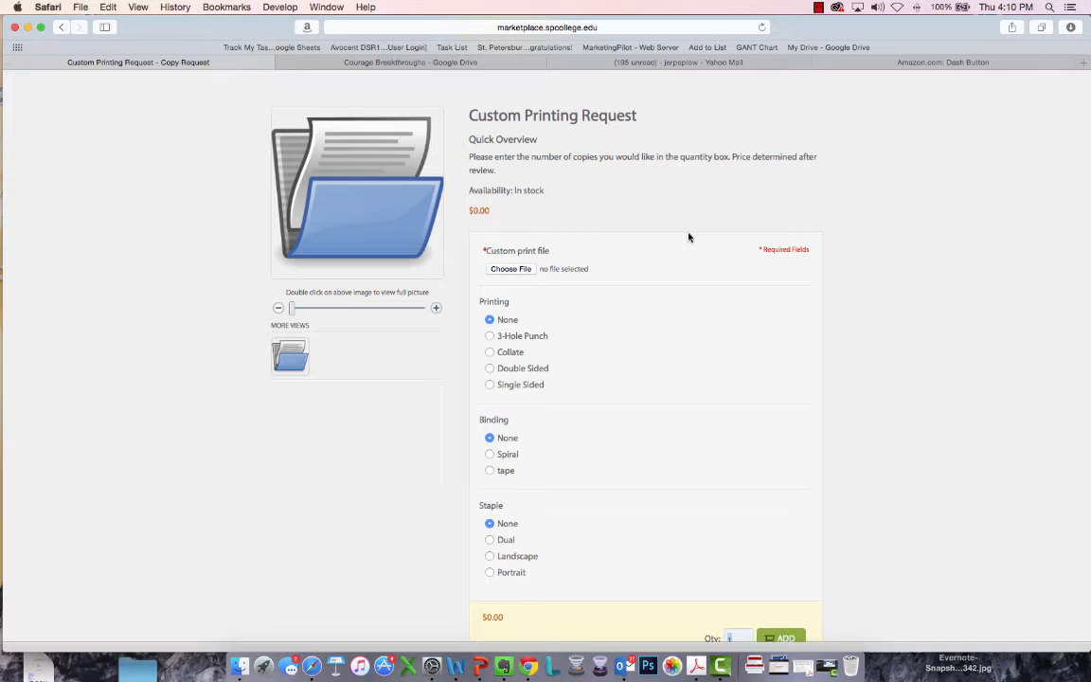
Attach the .docx file from the Documents folder as the custom print file.
click(512, 269)
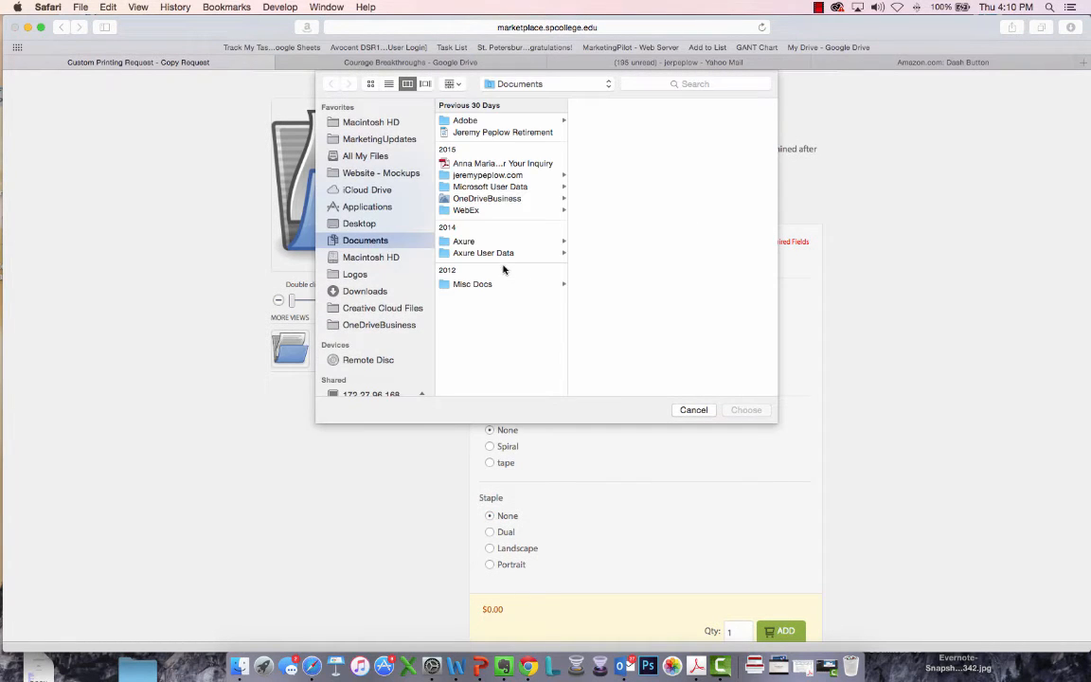
click(360, 224)
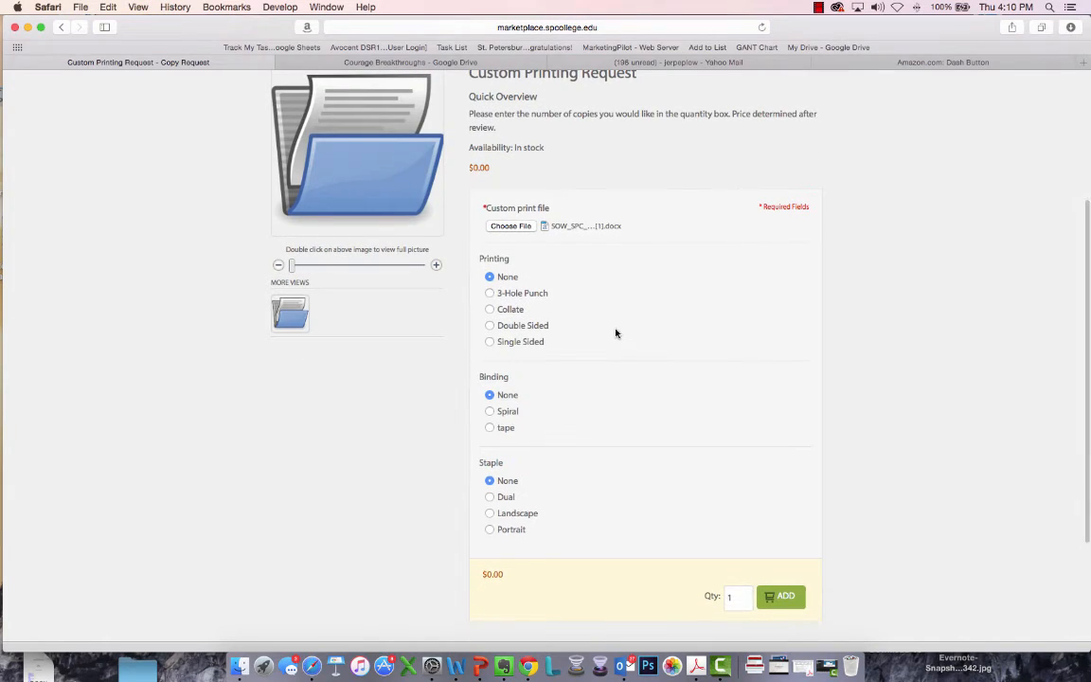
mouse_move(547, 305)
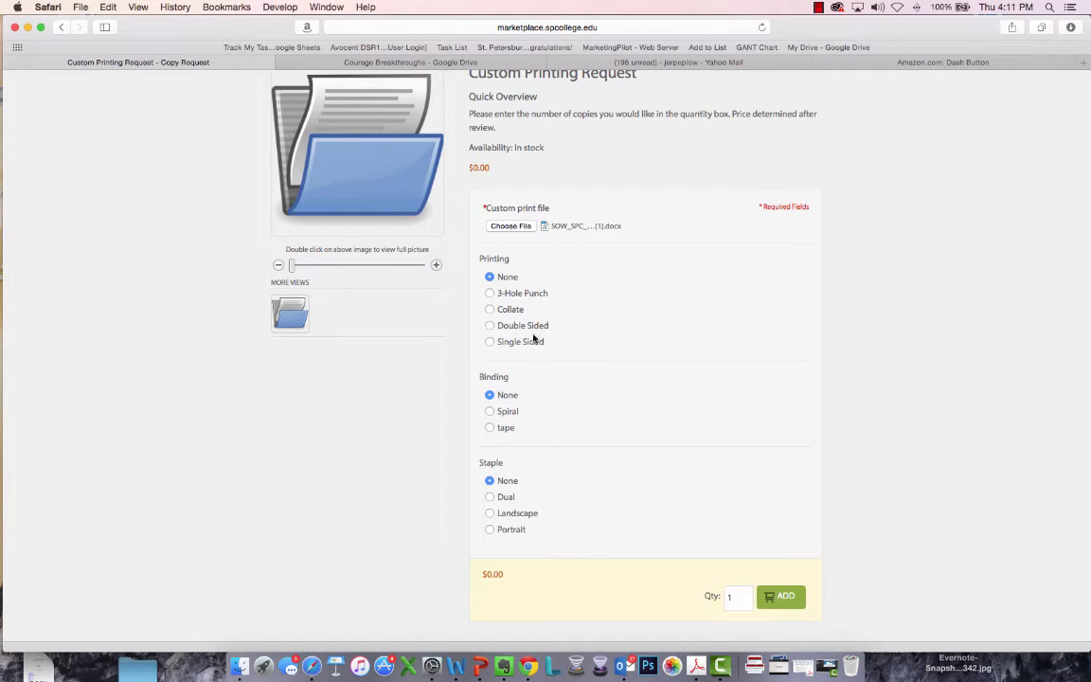
Choose Single Sided printing and set the quantity to 200 copies.
click(488, 291)
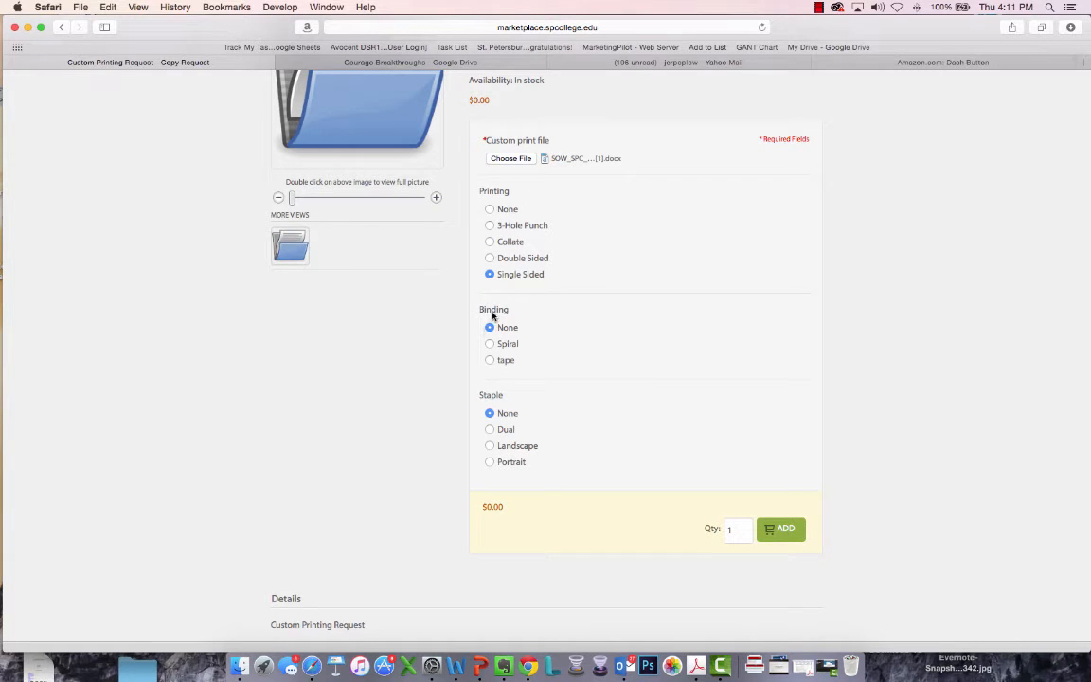
mouse_move(511, 364)
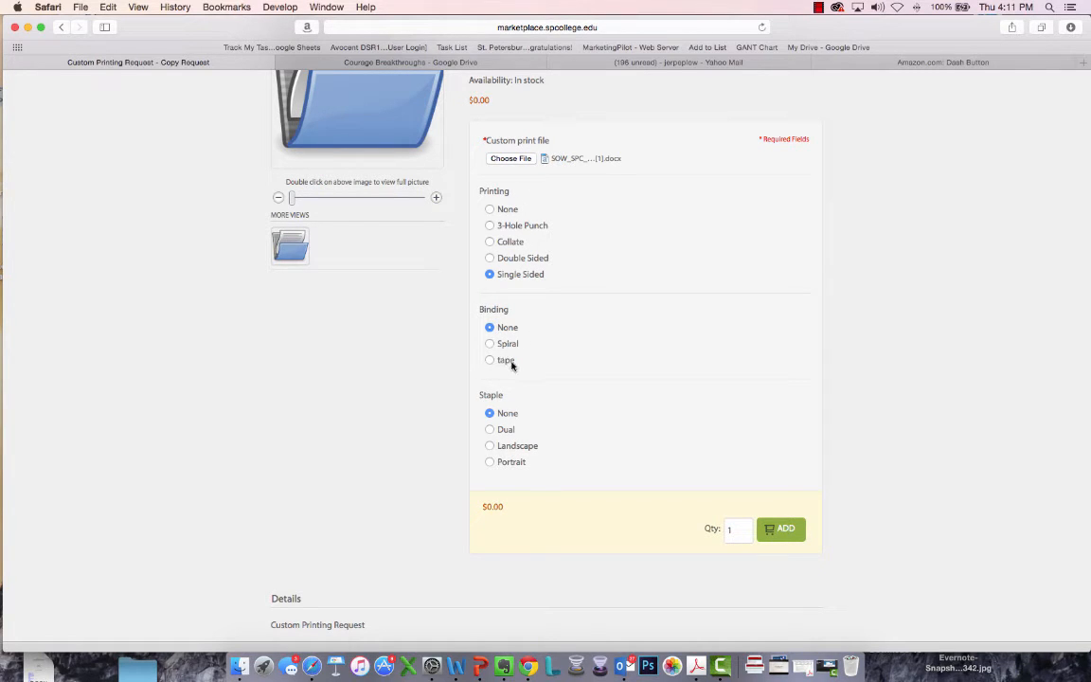
scroll(down, 3)
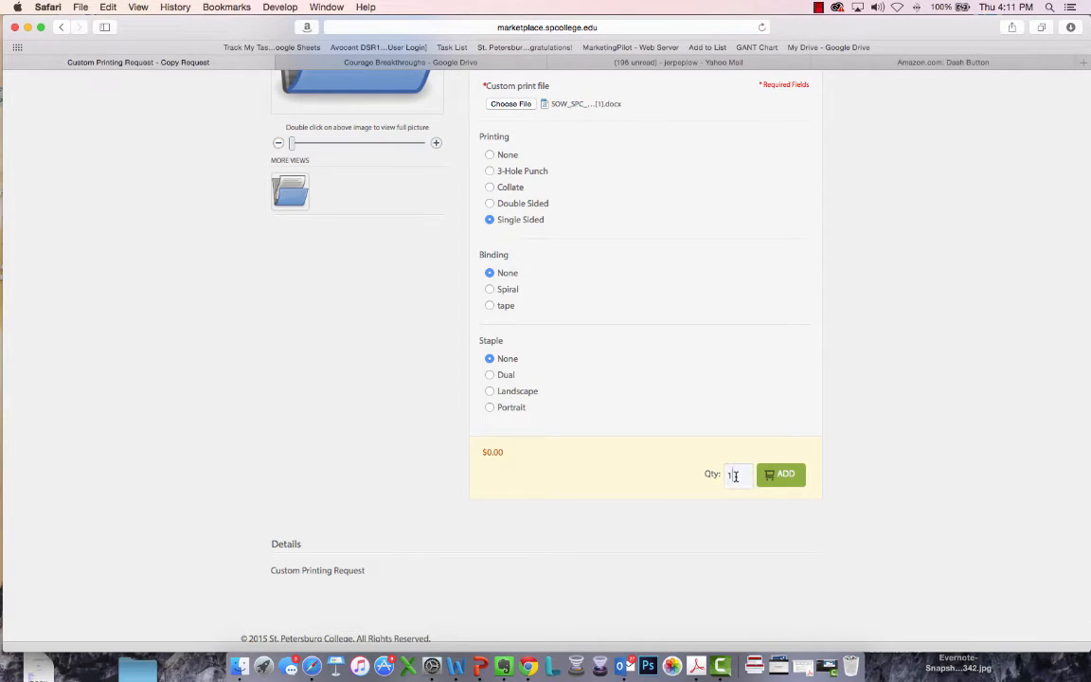
text(200)
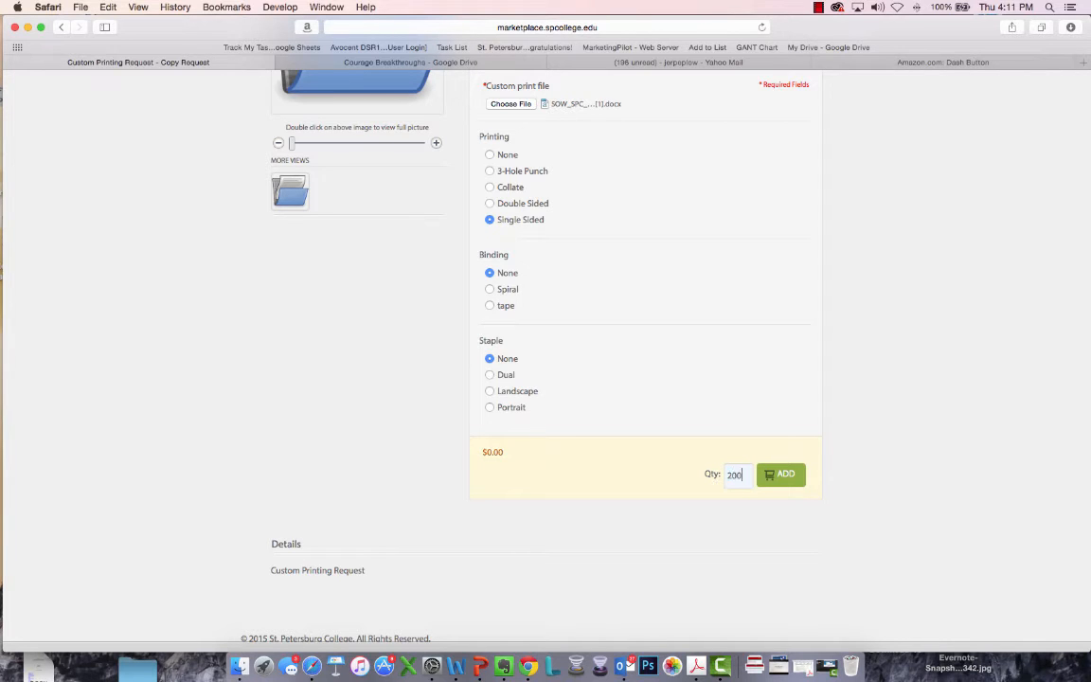
click(780, 474)
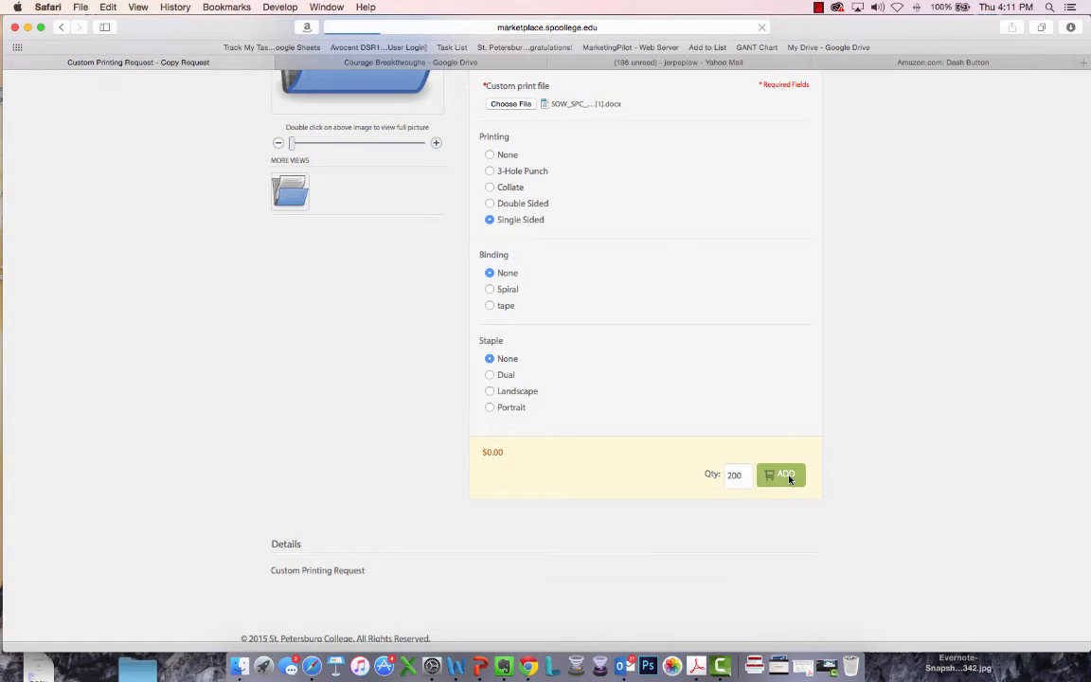
Add the 200-copy single-sided printing request to the shopping cart.
click(780, 474)
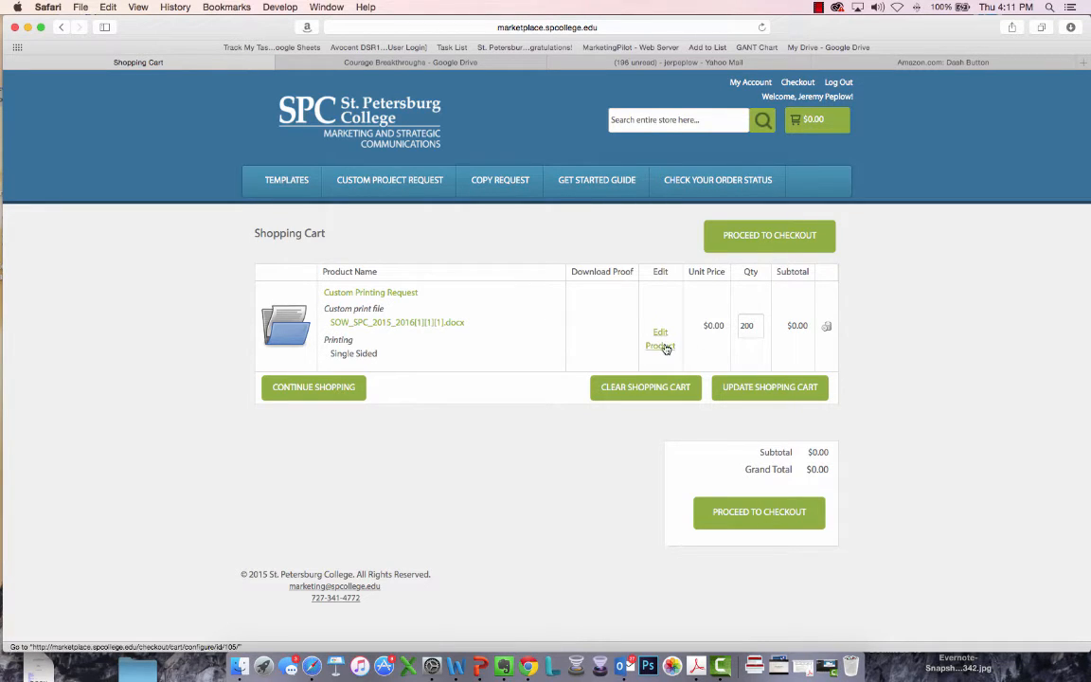
mouse_move(659, 337)
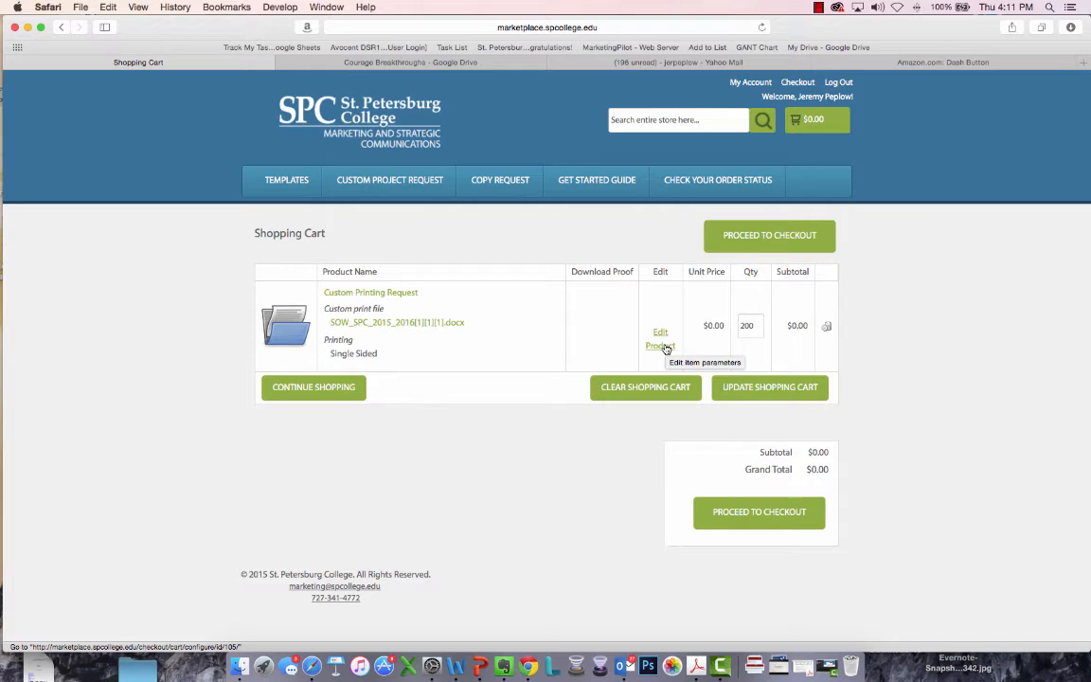
mouse_move(691, 412)
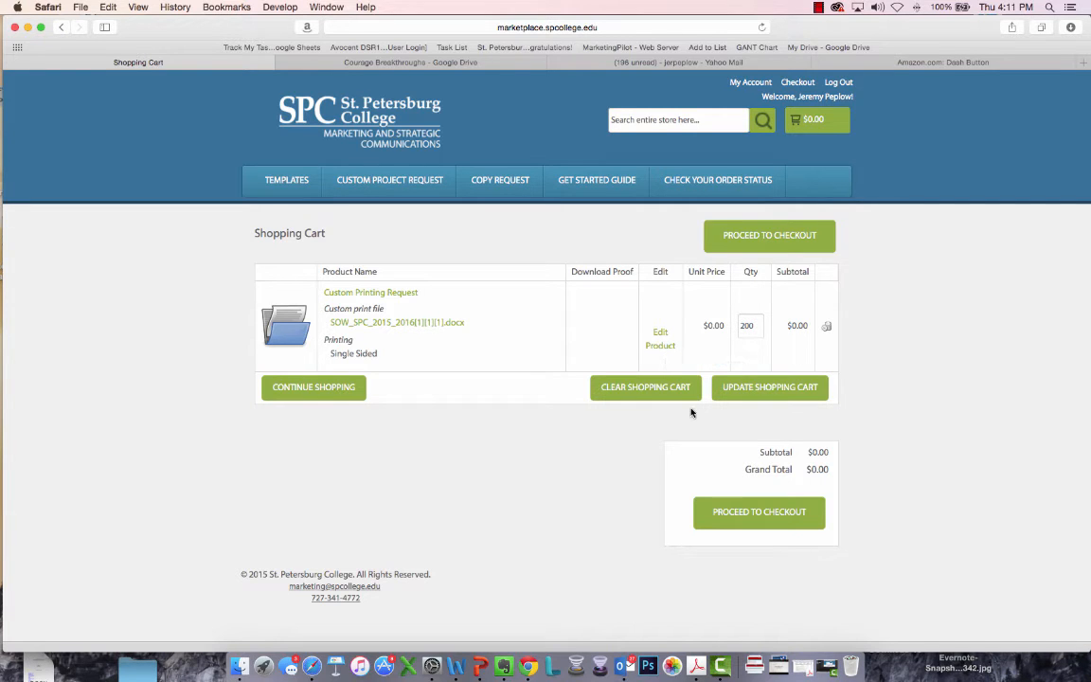
Proceed to checkout and enter a new billing address starting with the room number.
click(769, 235)
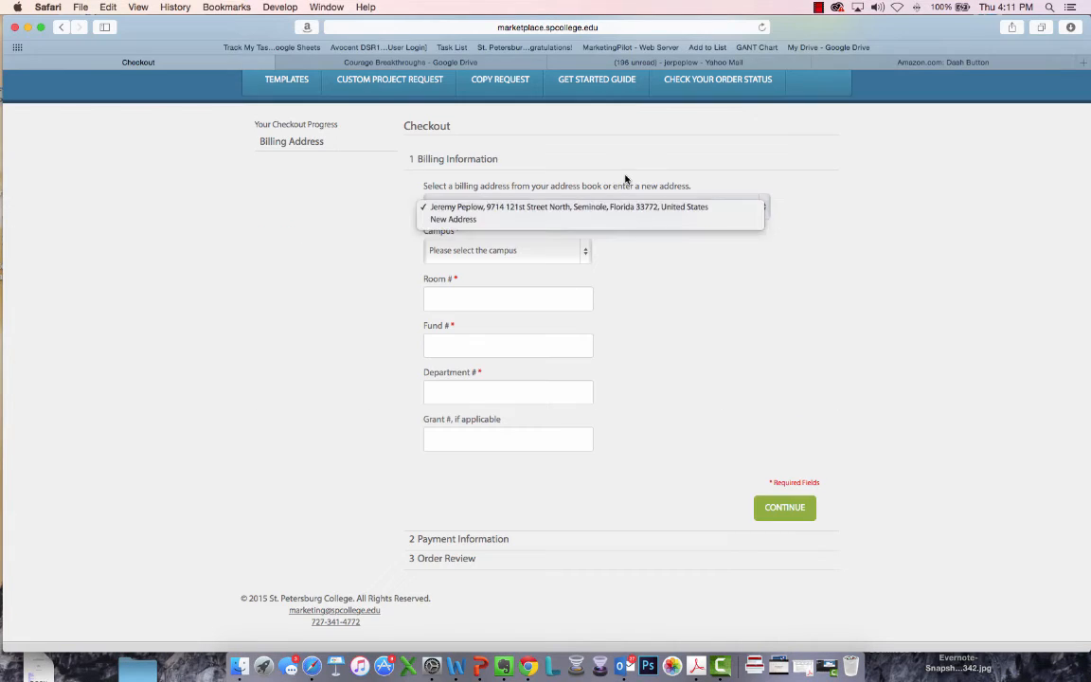
click(453, 220)
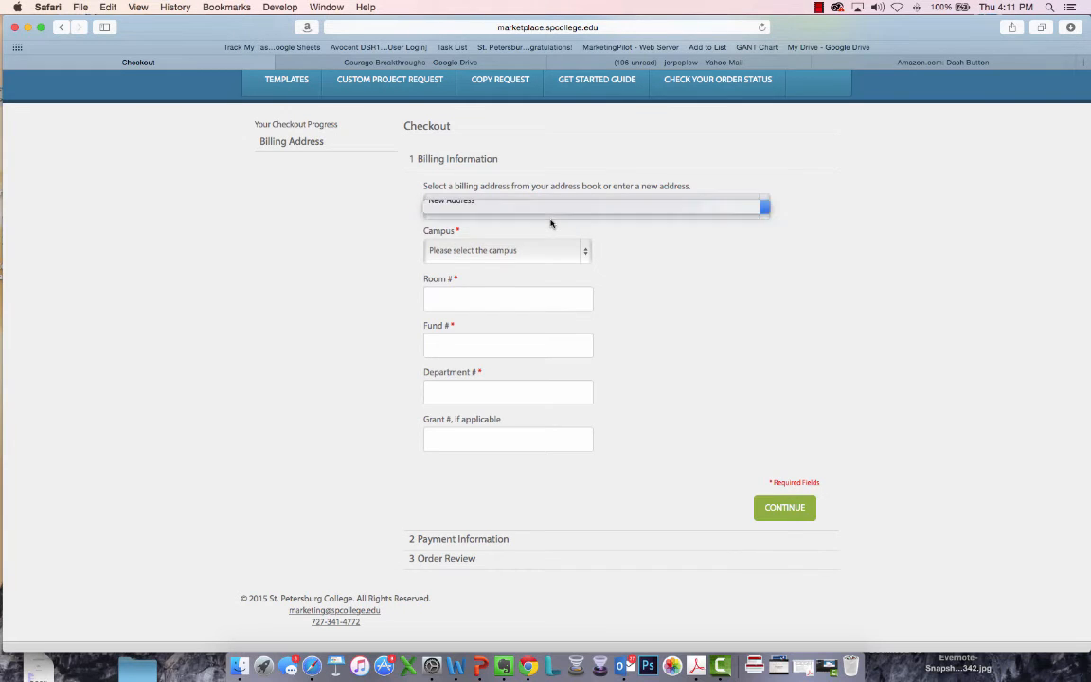
click(595, 204)
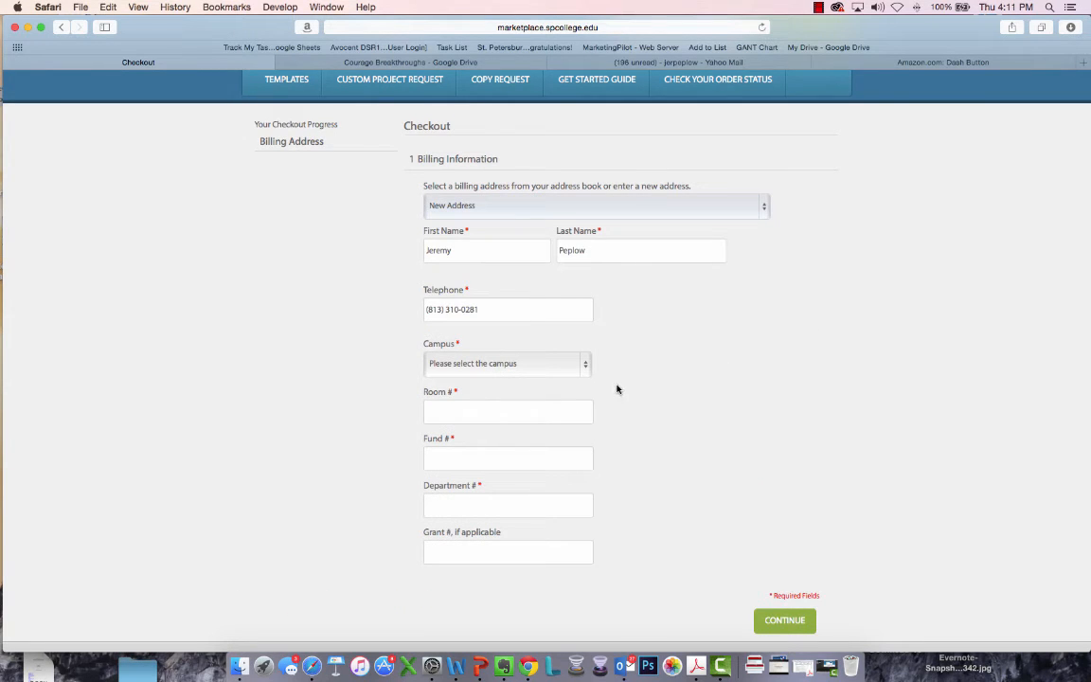
click(504, 364)
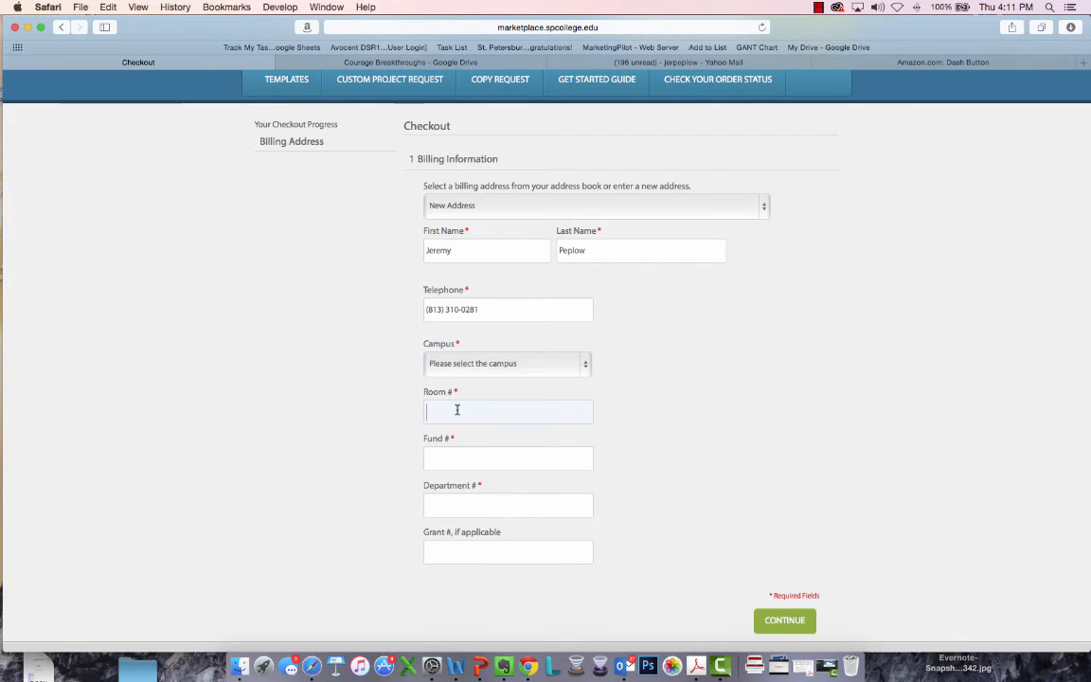
scroll(down, 3)
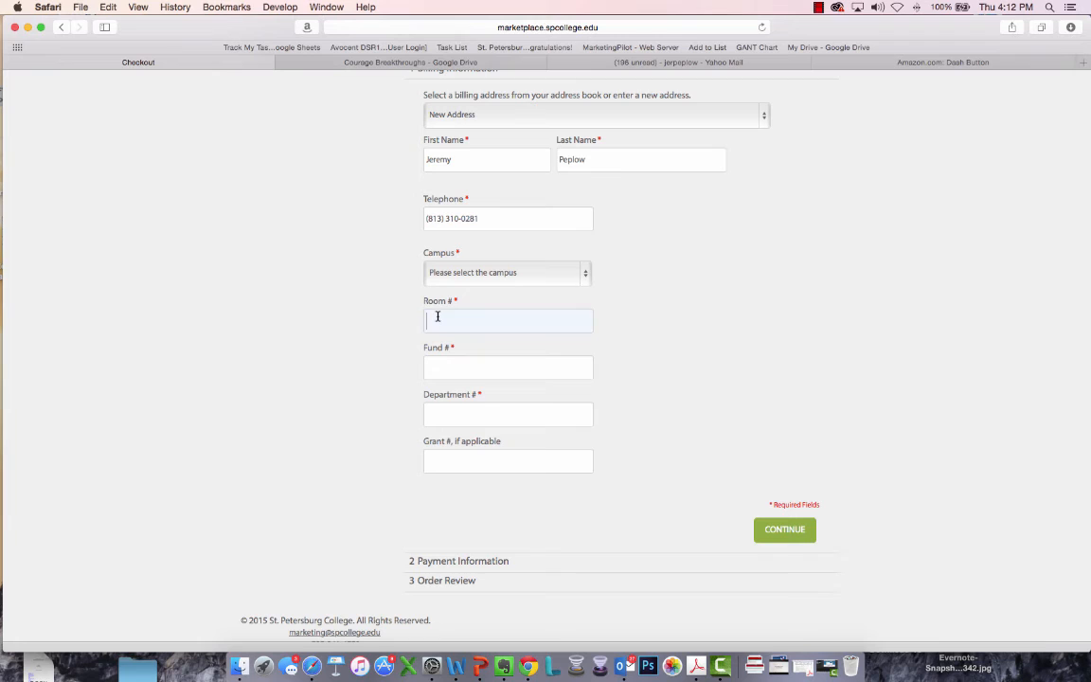
mouse_move(643, 333)
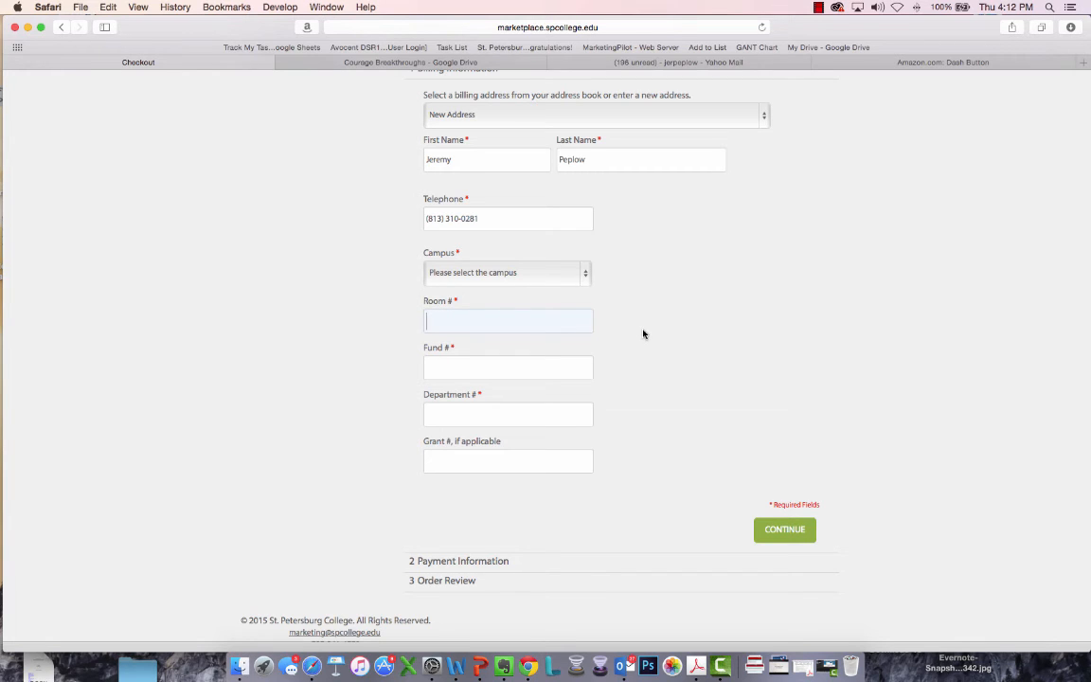
mouse_move(512, 322)
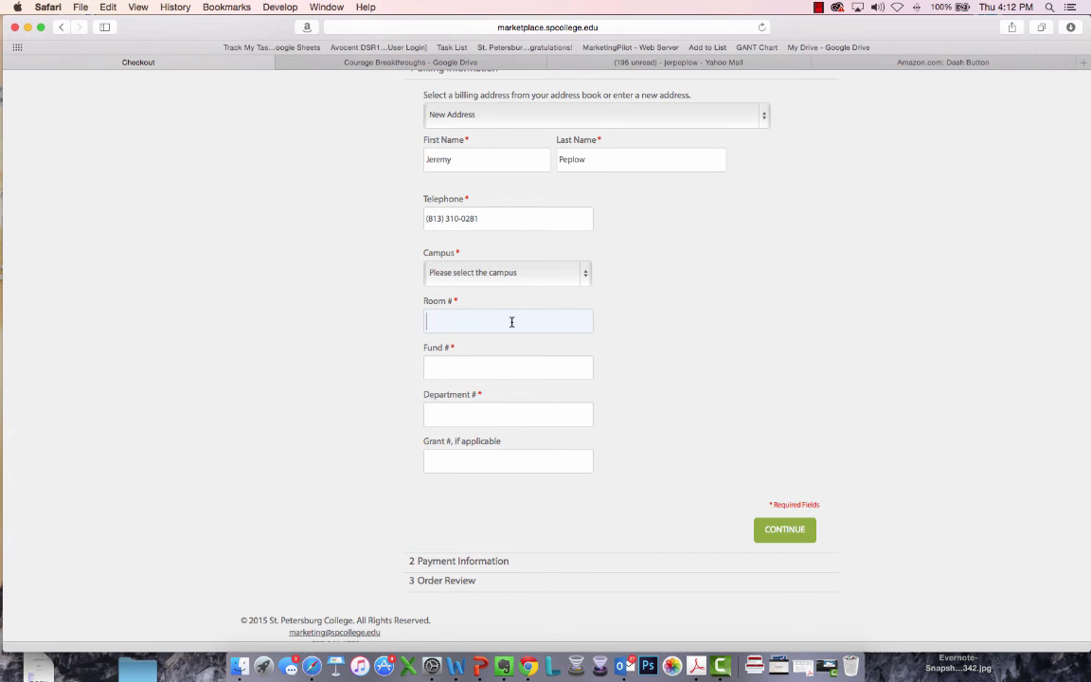
Place the order and view order 100000029 listed as pending in the account dashboard.
click(784, 528)
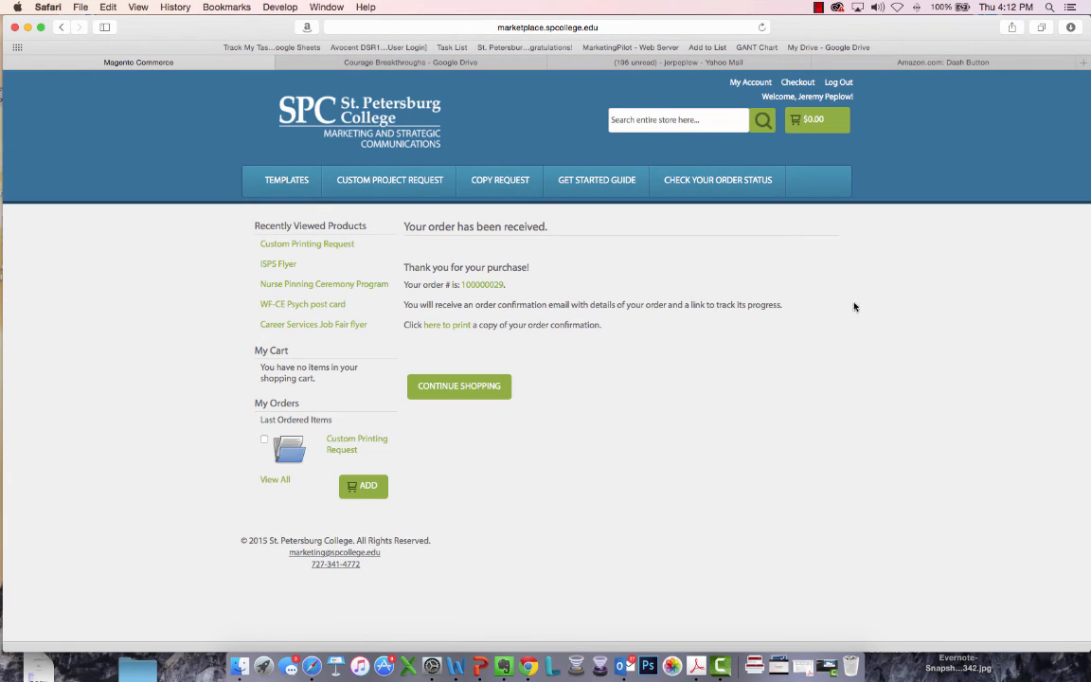
click(750, 82)
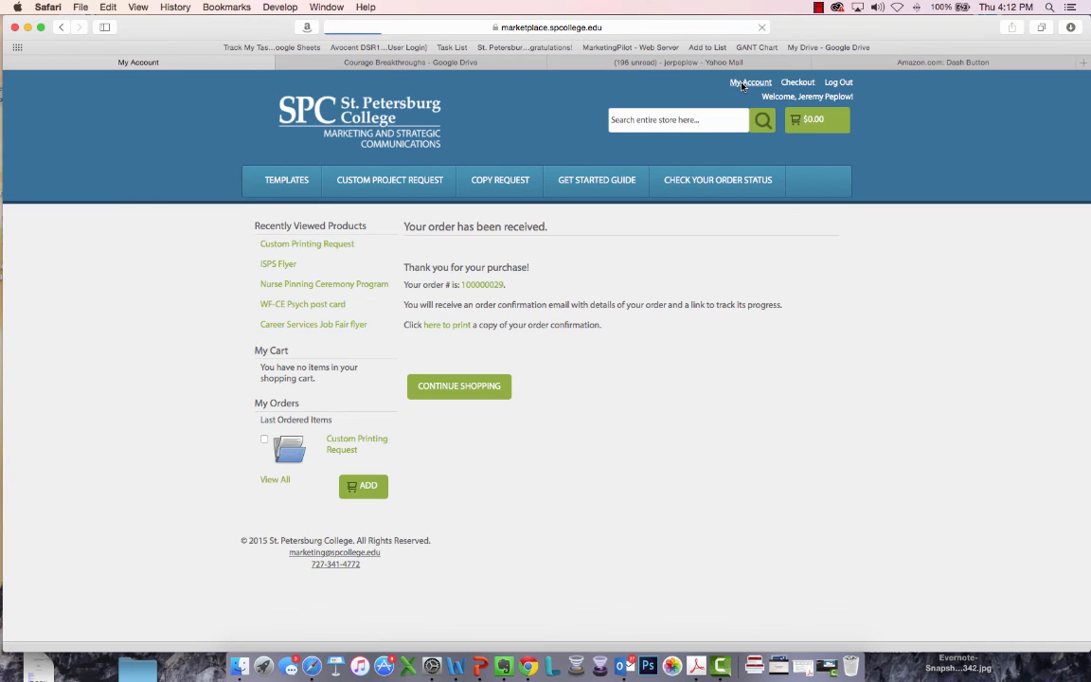
click(750, 83)
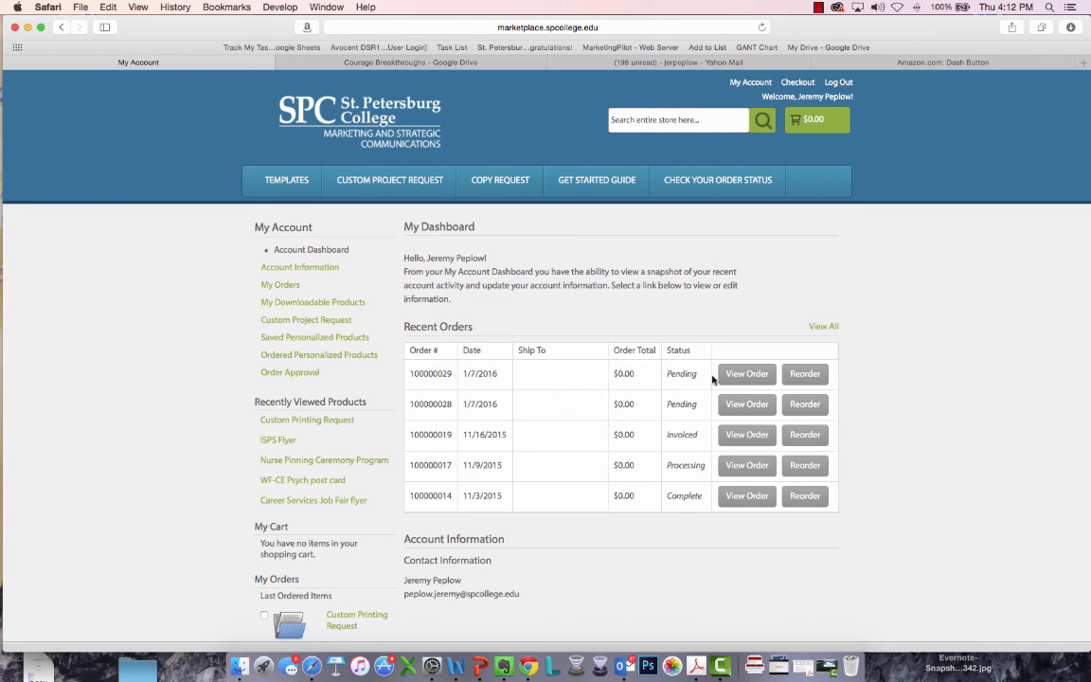
mouse_move(746, 373)
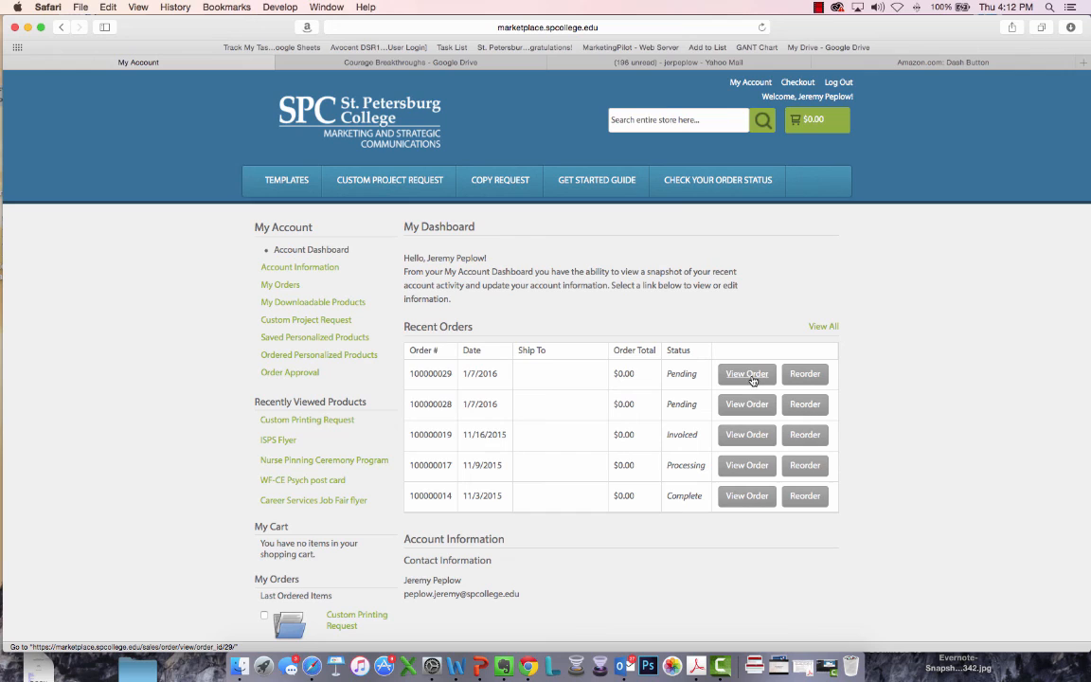
mouse_move(735, 306)
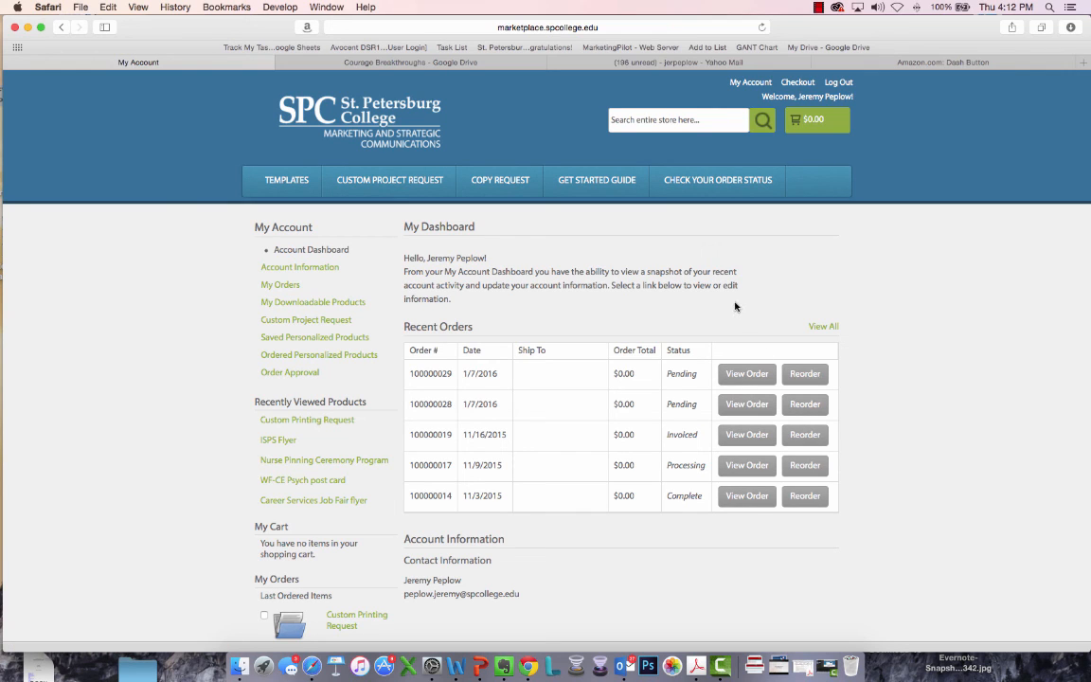